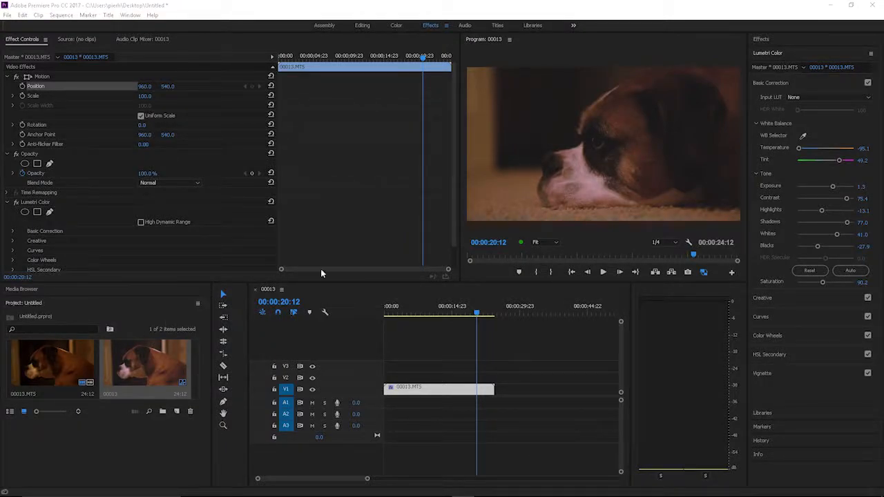
mouse_move(339, 232)
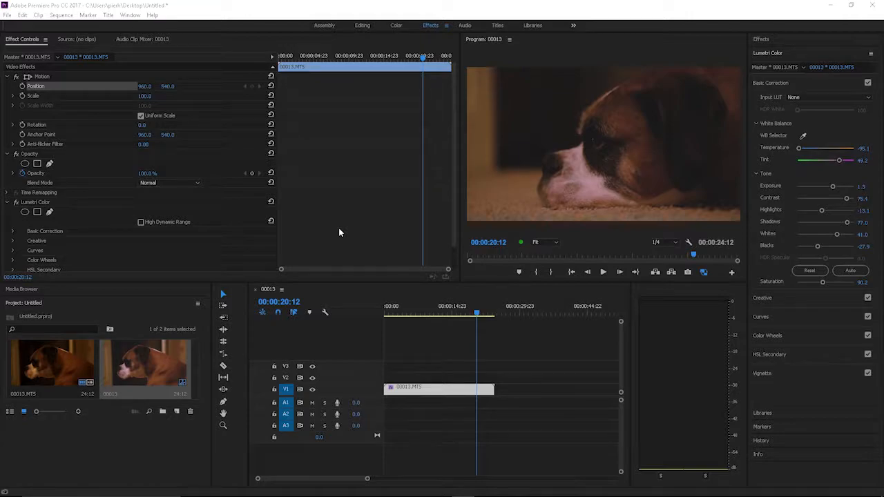
mouse_move(338, 227)
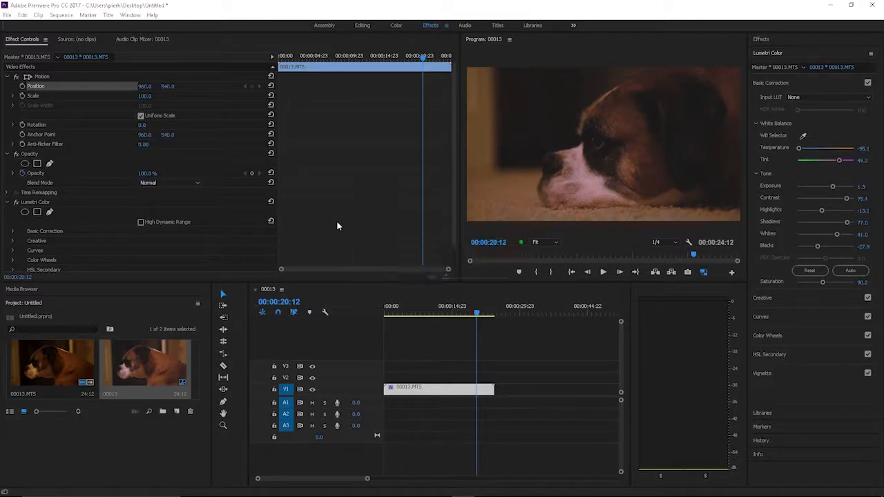
mouse_move(473, 337)
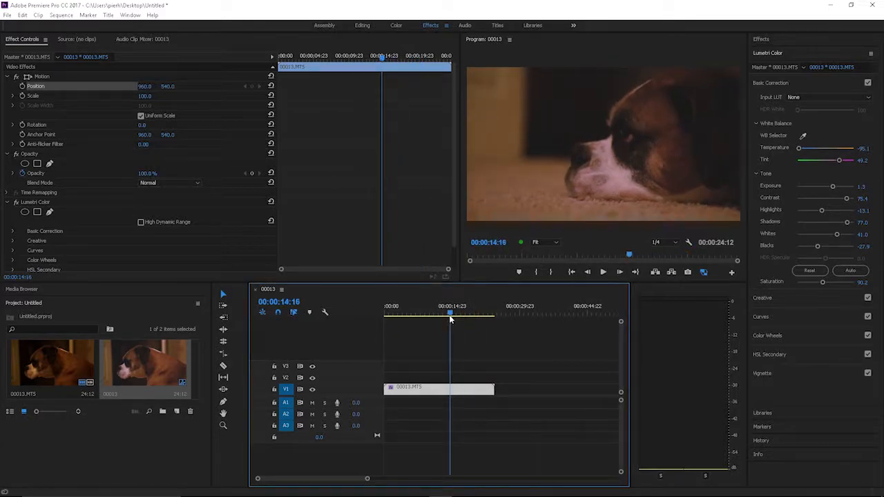
Set a starting Position keyframe on the boxer clip at 00:00:17:03.
left_click(462, 315)
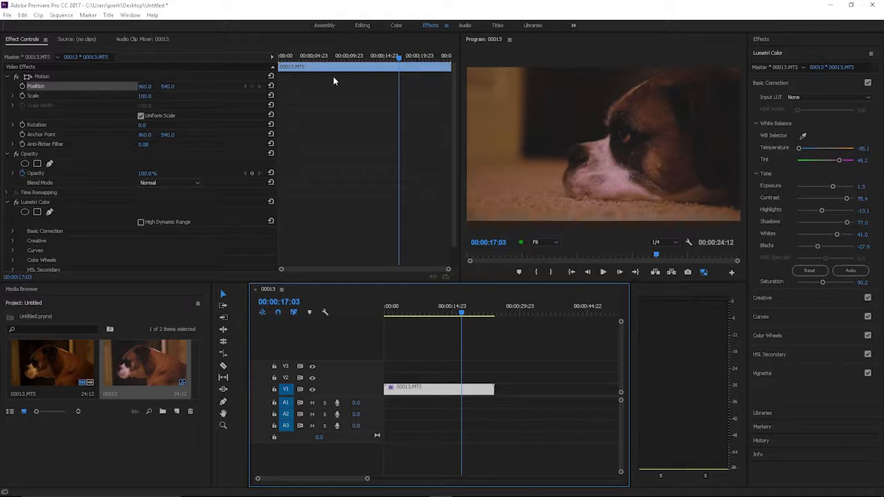
mouse_move(44, 96)
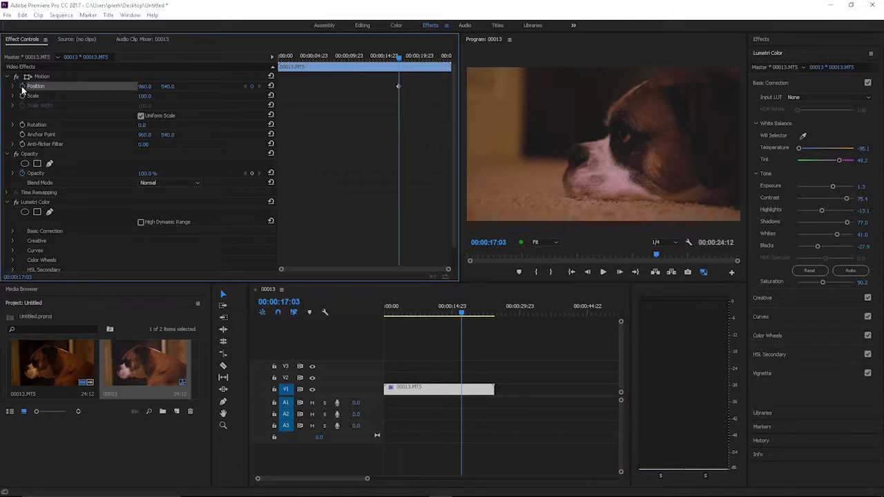
Add Position and Scale keyframes so the clip has them at 00:00:17:03 and 00:00:19:18.
left_click(33, 95)
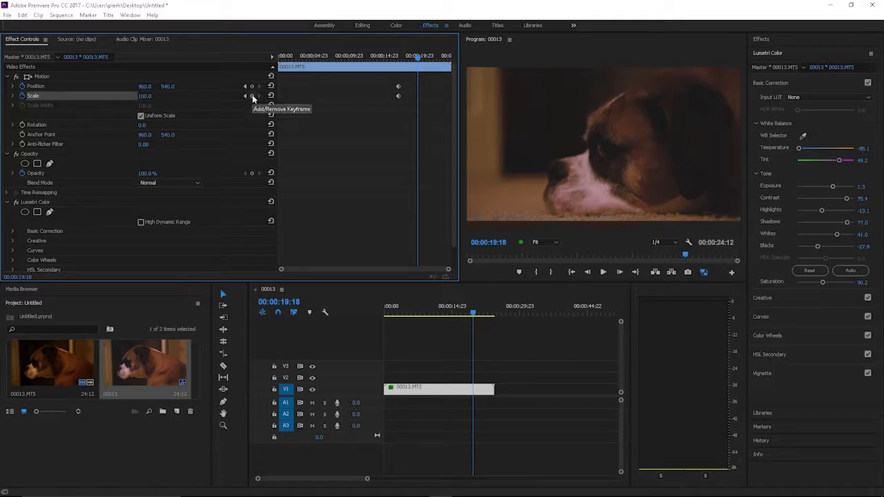
mouse_move(253, 85)
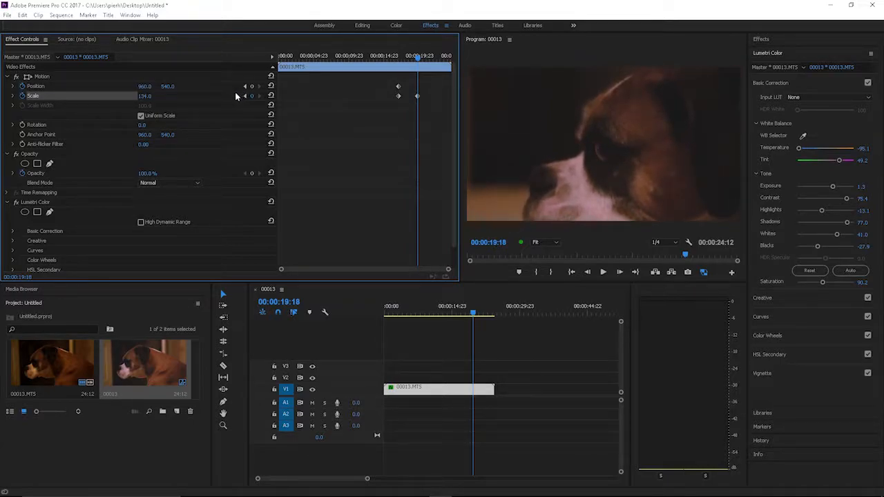
mouse_move(597, 158)
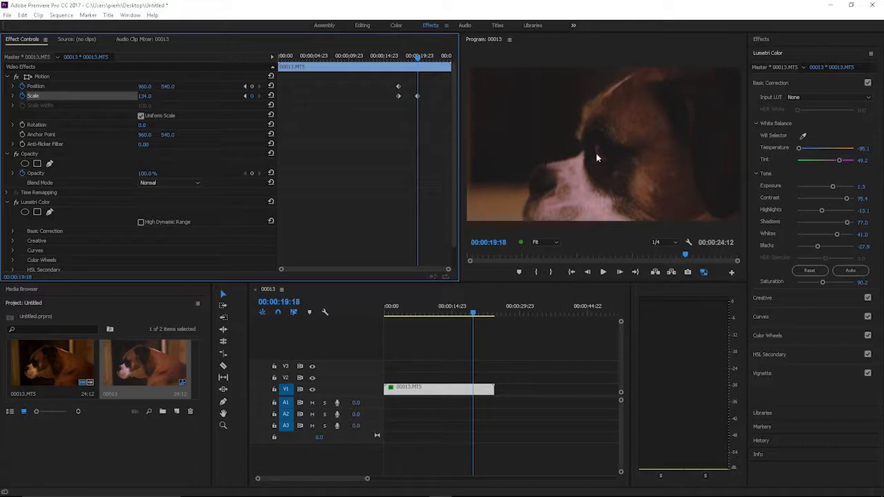
mouse_move(158, 88)
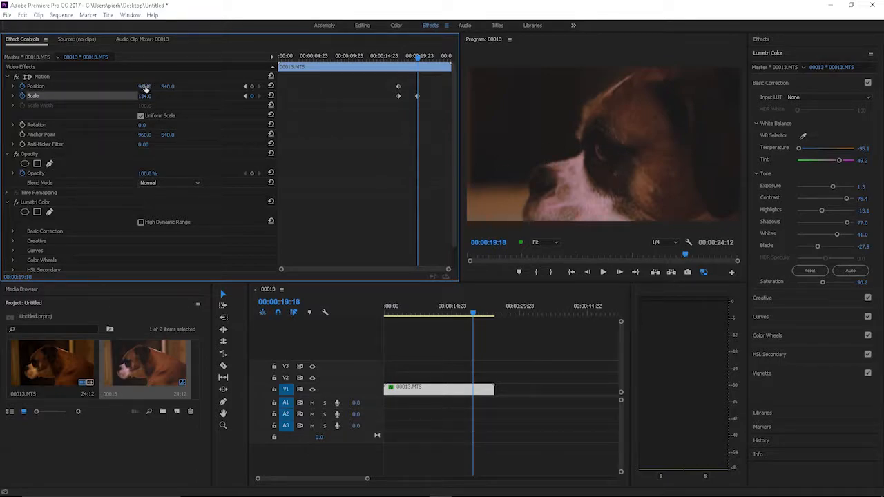
Lower the clip's Position X at 00:00:19:18 from 960 to about 898, re-centering on the face.
left_click(144, 85)
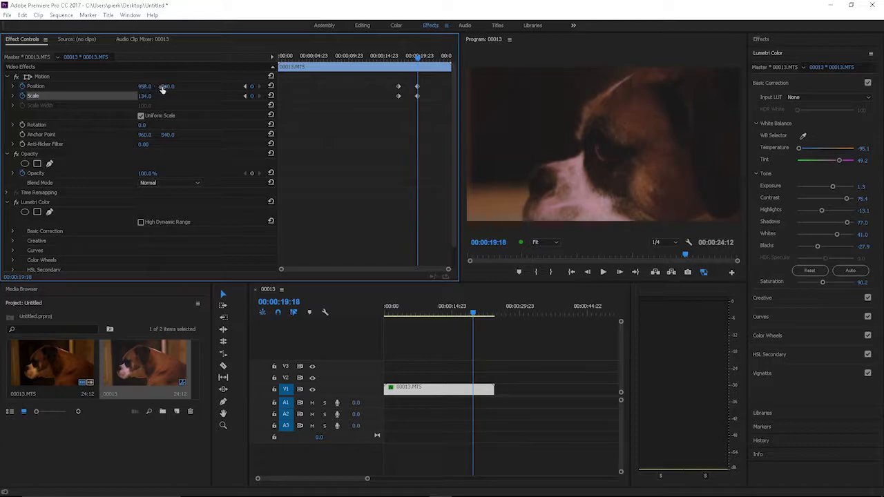